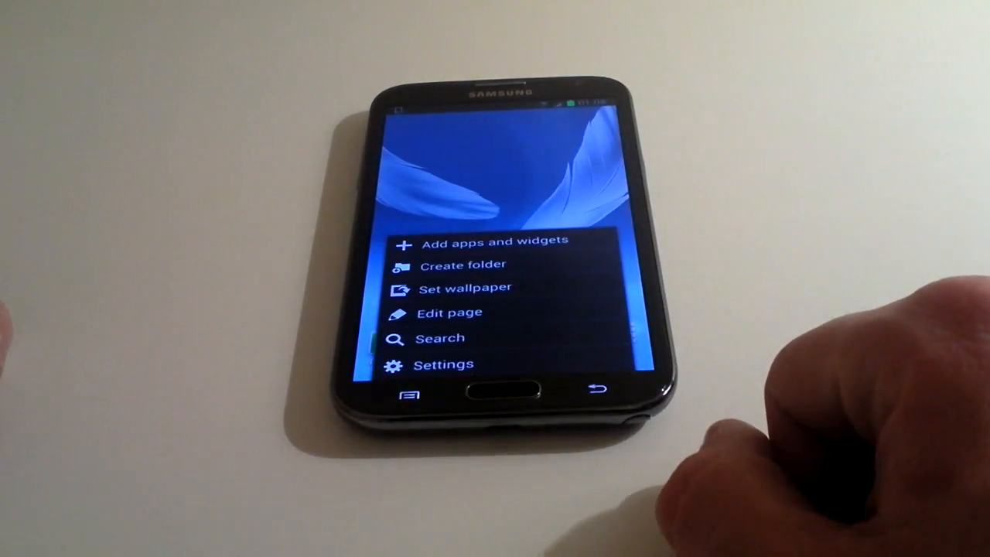
Step: Open the app drawer from the home screen
{"action": "left_click", "coordinate": [445, 363]}
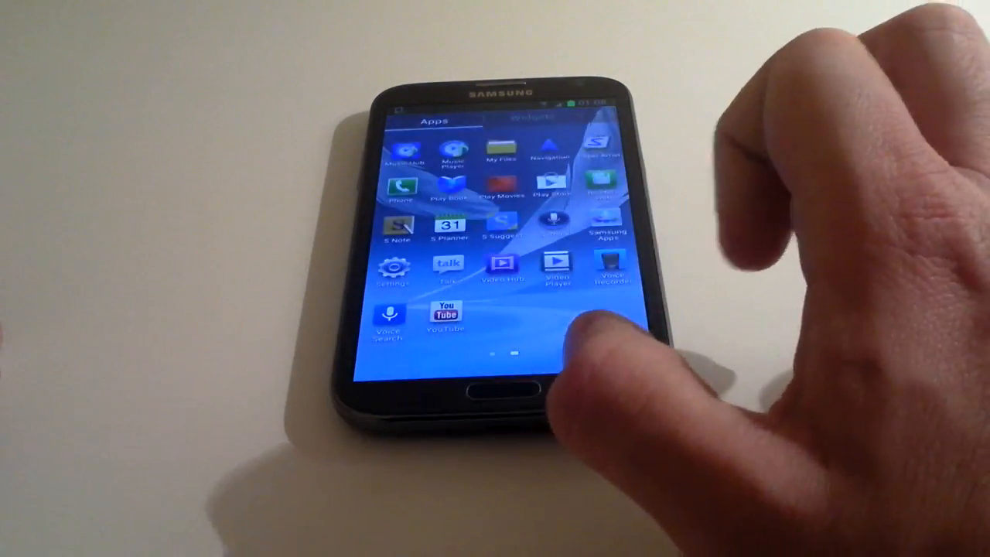
Step: Open Settings and scroll down toward About device
{"action": "left_click", "coordinate": [389, 270]}
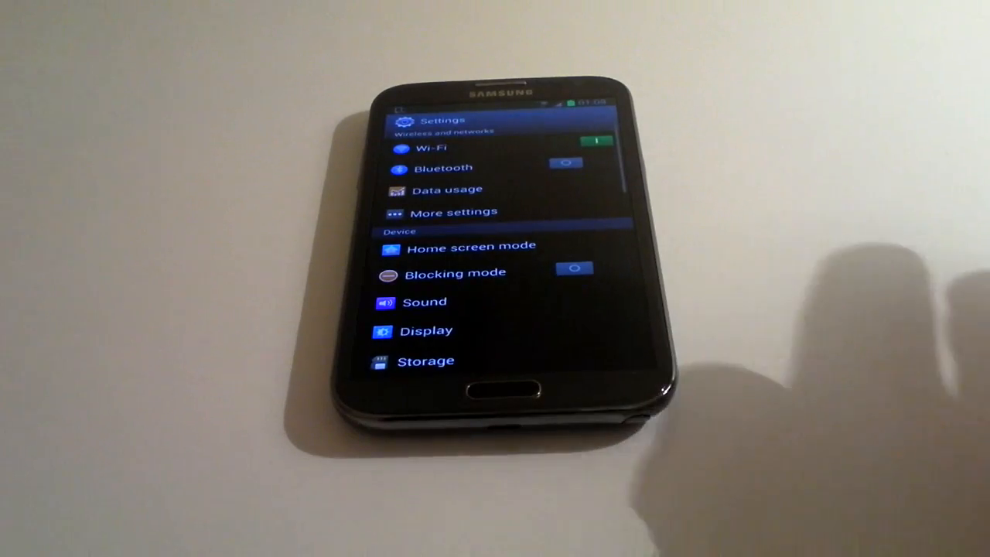
{"action": "scroll", "scroll_direction": "down", "scroll_amount": 3}
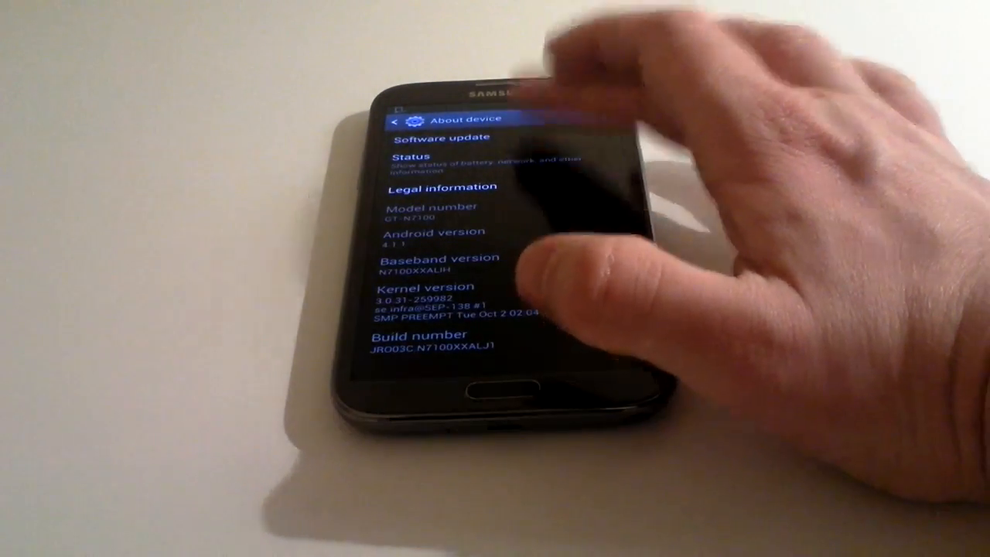
Step: Start Software update to download the 12.64 MB update package
{"action": "left_click", "coordinate": [441, 138]}
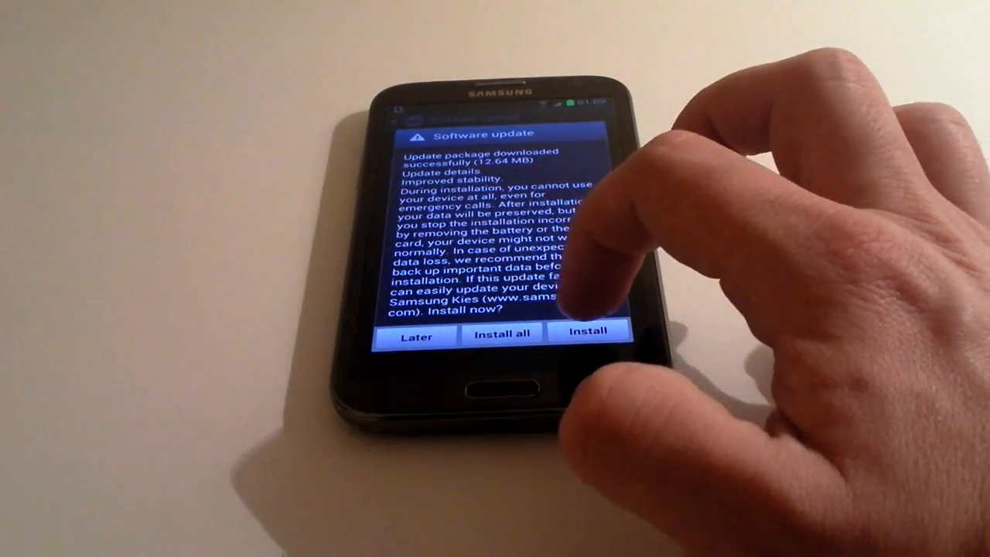
Step: Install the update now, confirming the 01:09 schedule and starting installation immediately
{"action": "left_click", "coordinate": [502, 334]}
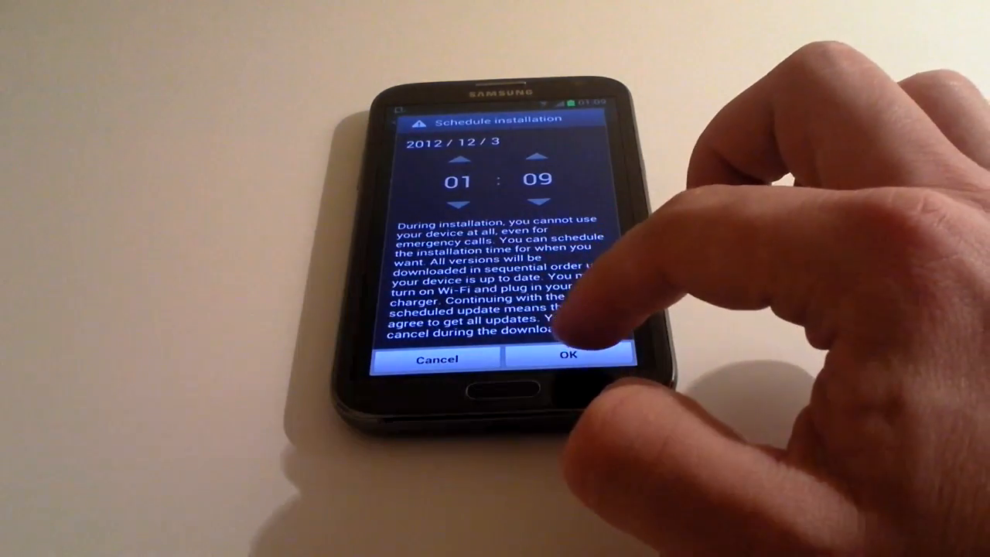
{"action": "left_click", "coordinate": [570, 358]}
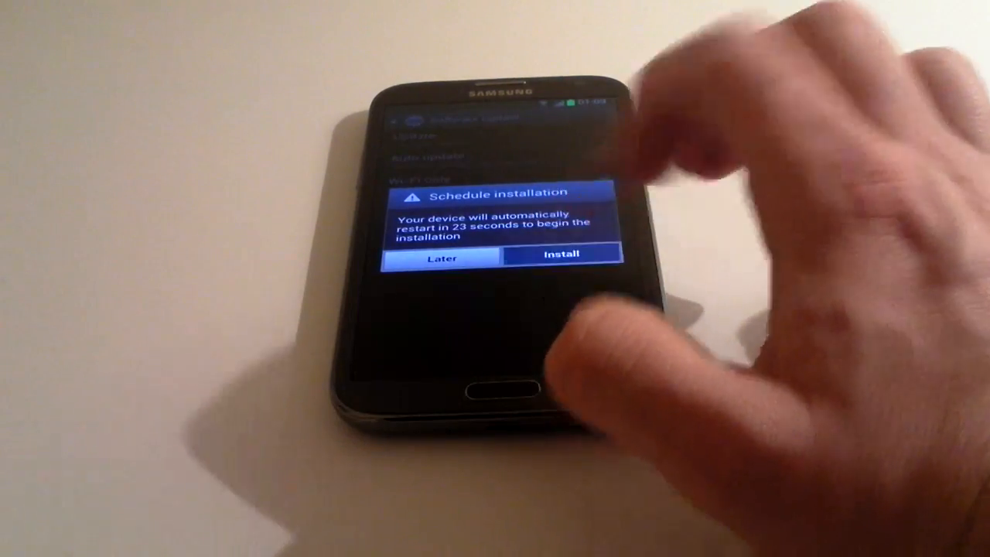
{"action": "left_click", "coordinate": [561, 253]}
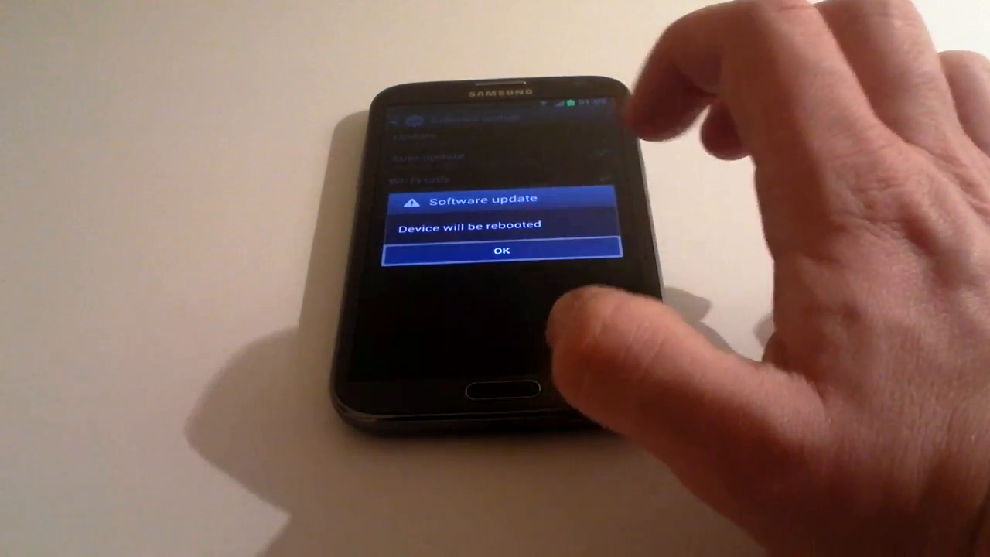
Step: Acknowledge the reboot notice, then dismiss 'Device successfully updated' after restart
{"action": "left_click", "coordinate": [502, 250]}
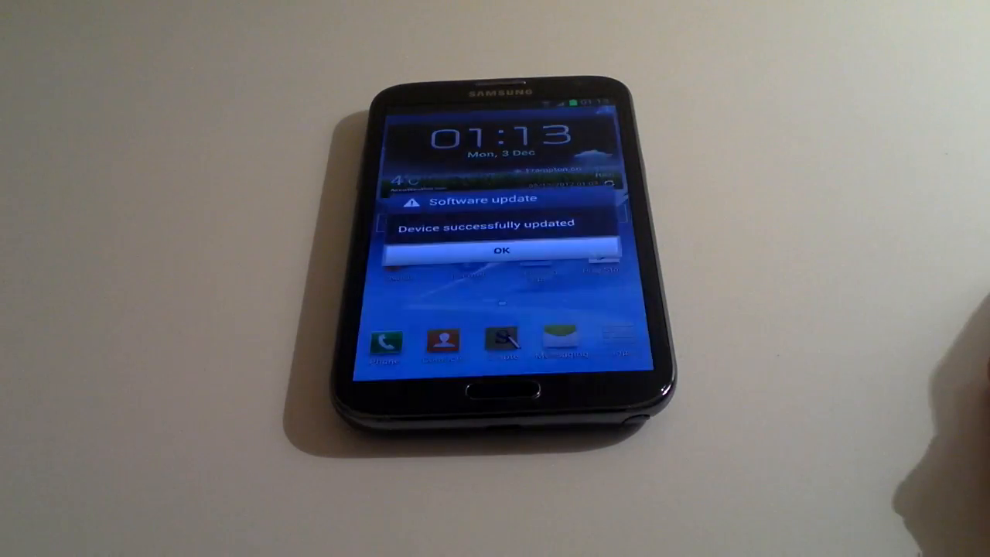
{"action": "left_click", "coordinate": [501, 248]}
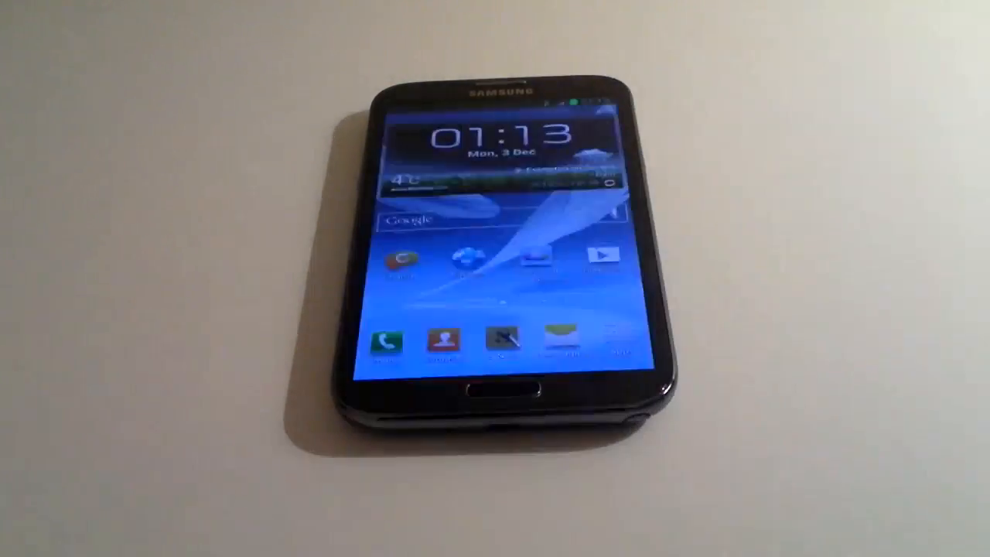